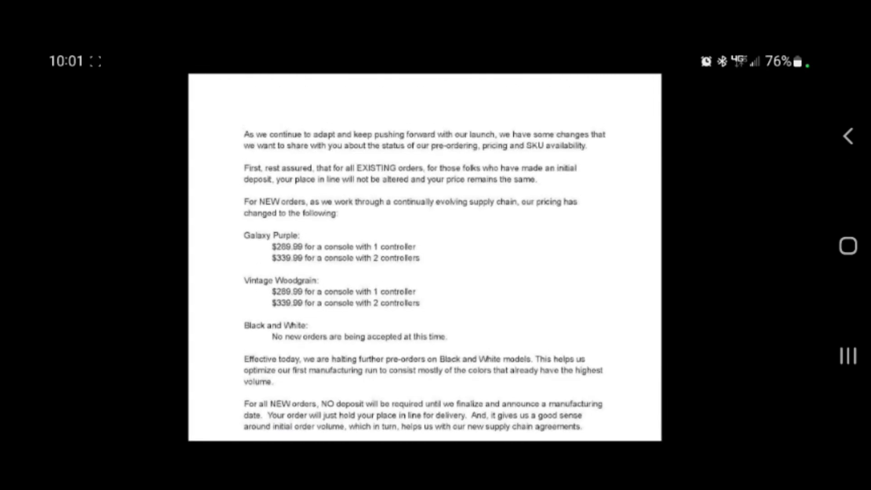
scroll(up, 3)
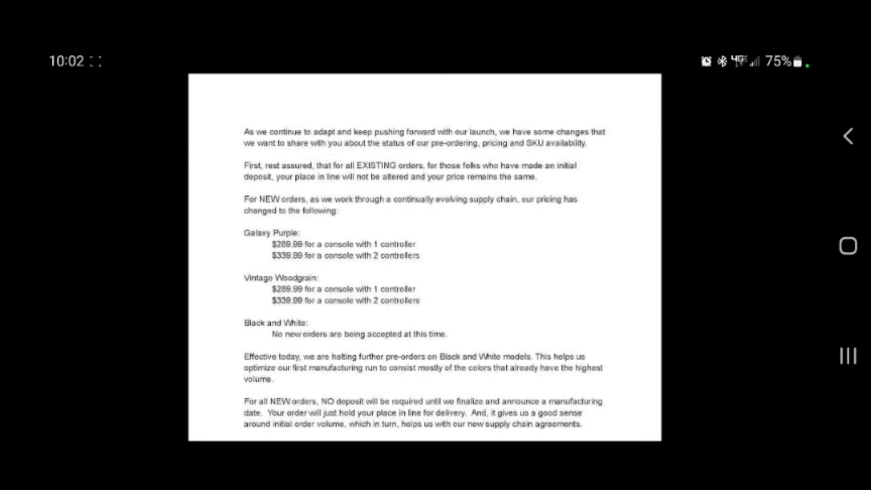
scroll(down, 3)
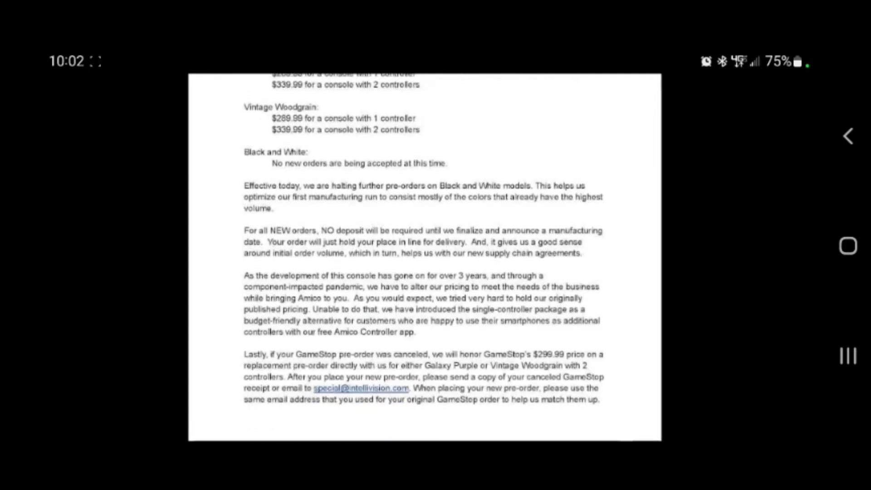
scroll(up, 3)
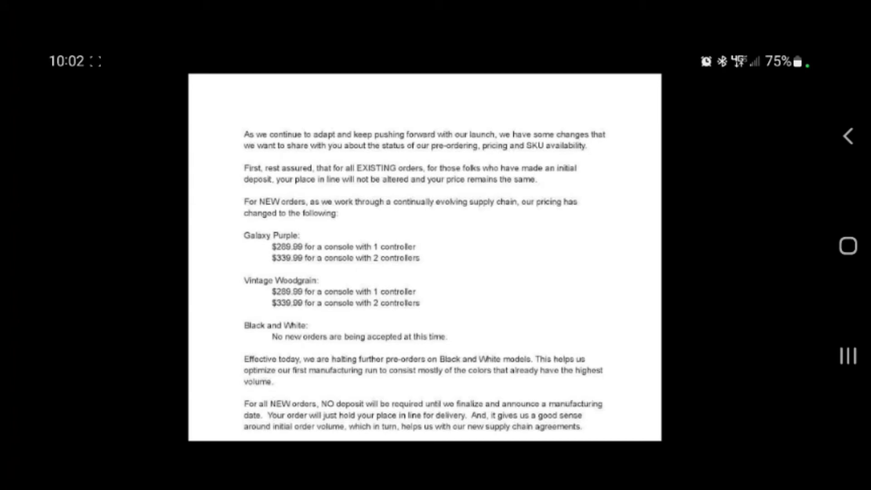
scroll(up, 3)
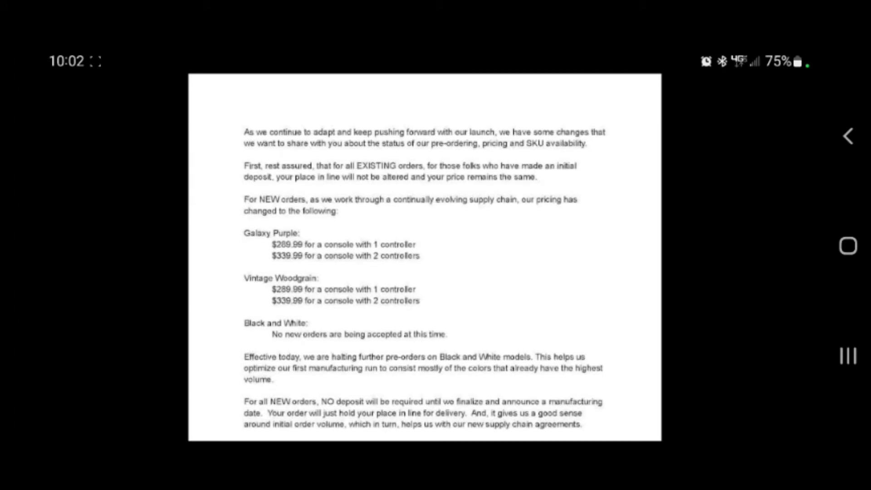
scroll(down, 3)
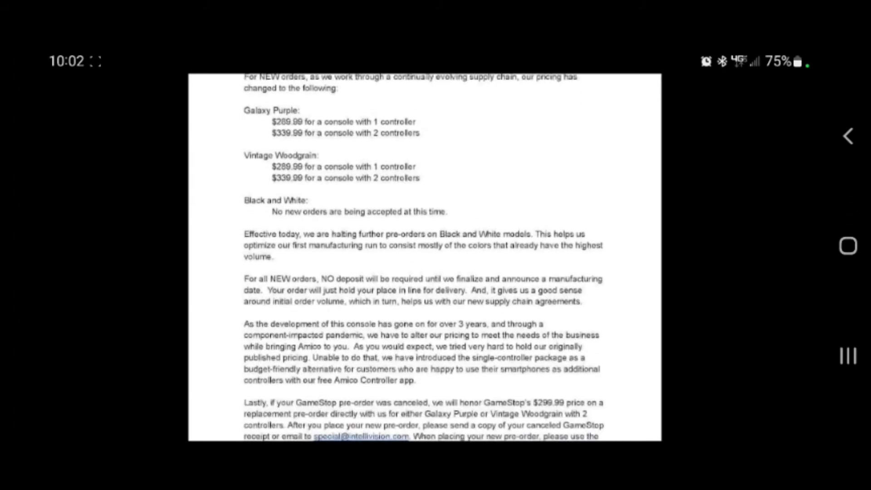
scroll(up, 3)
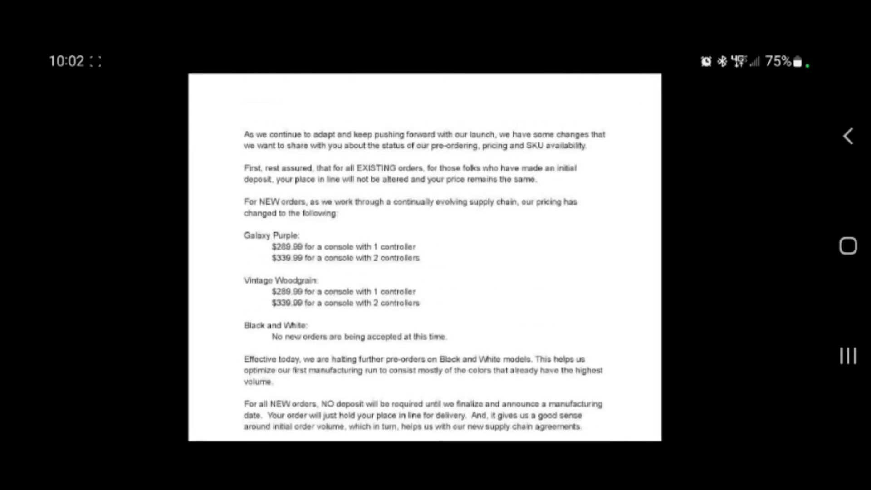
scroll(down, 3)
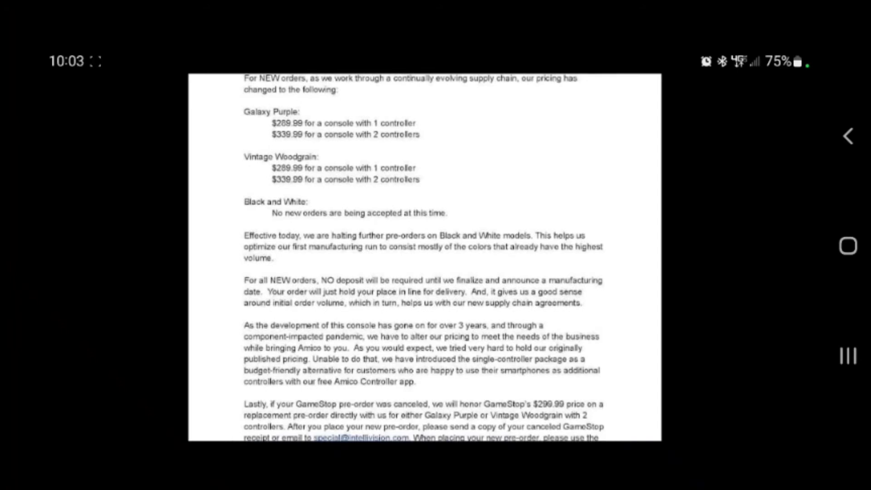
scroll(down, 3)
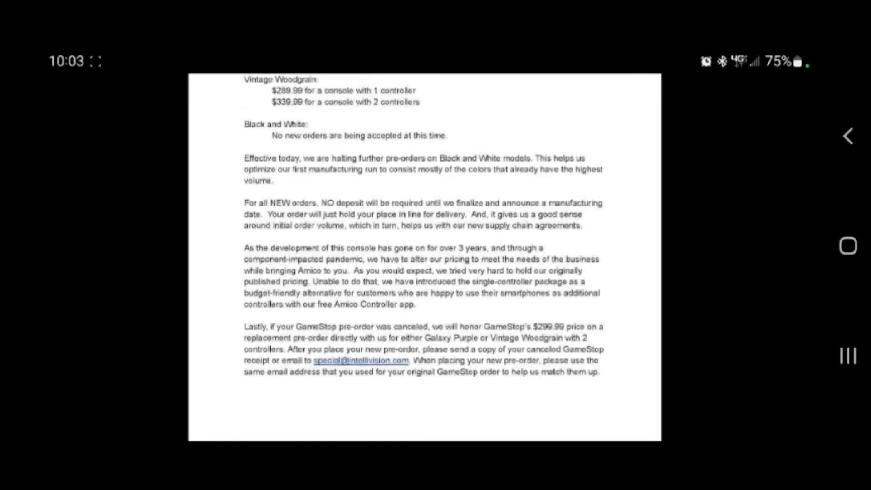
scroll(up, 3)
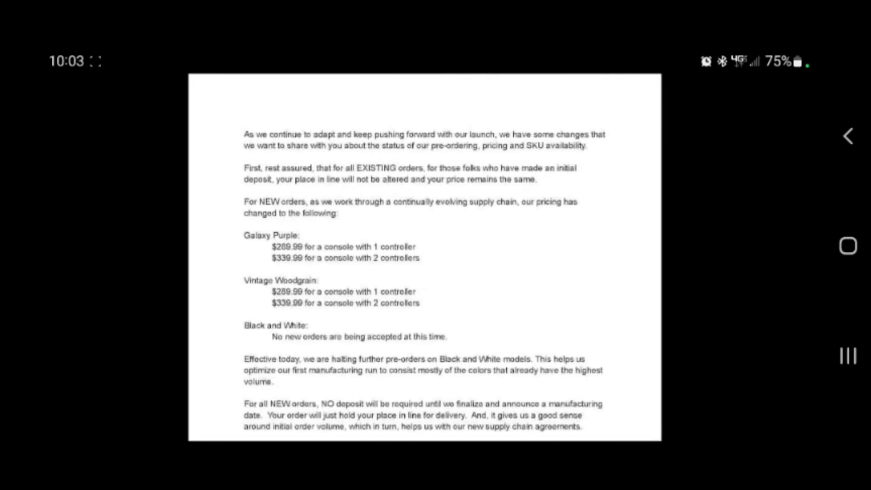